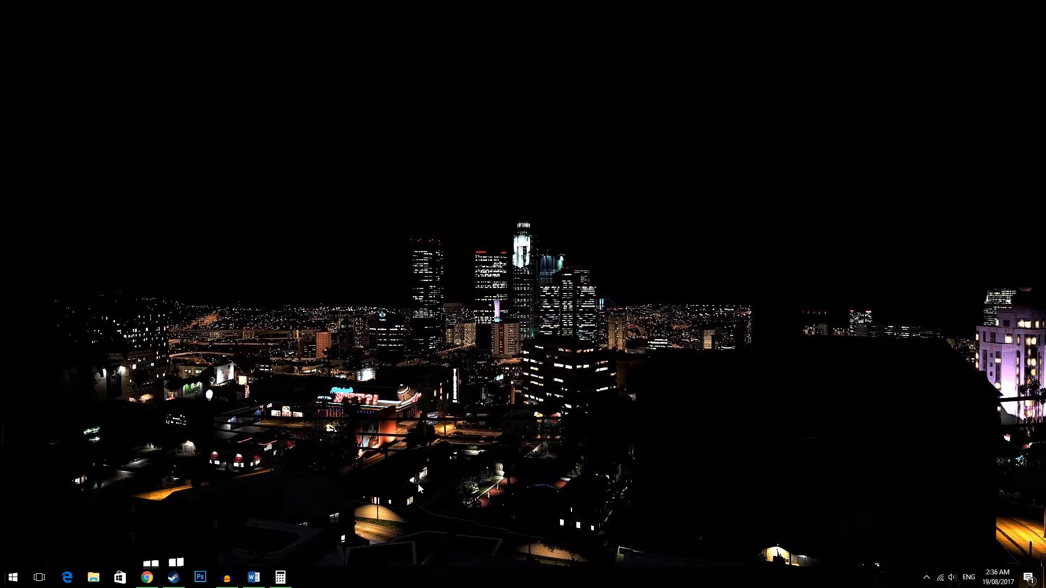
Step: Compute 2000 × 1920 × 2 = 7,680,000, ÷ 2560 = 3,000, ÷ 2 = 1,500 MHz, then close Calculator
{"action": "left_click", "coordinate": [279, 577]}
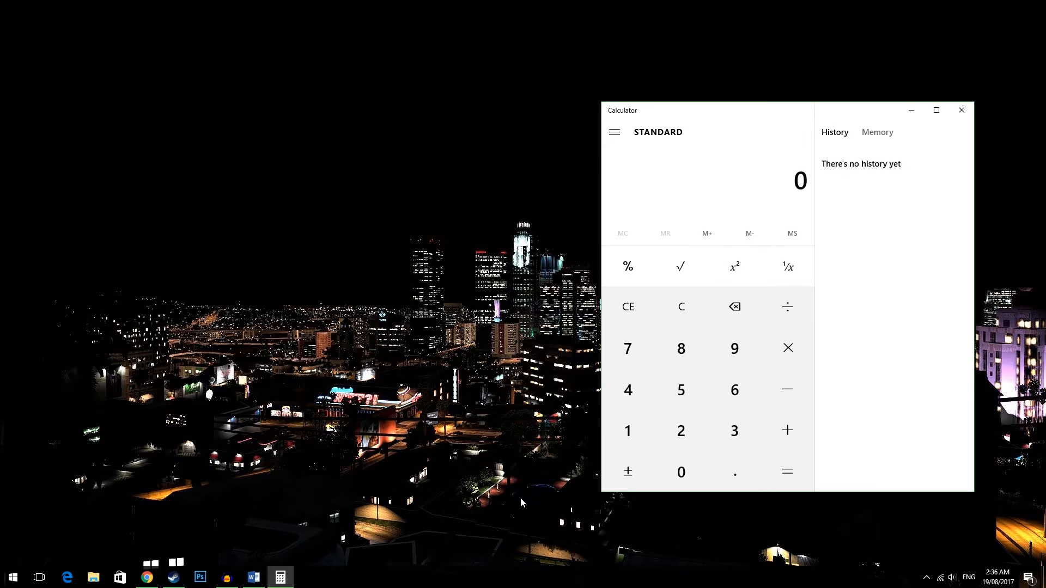
{"action": "mouse_move", "coordinate": [529, 513]}
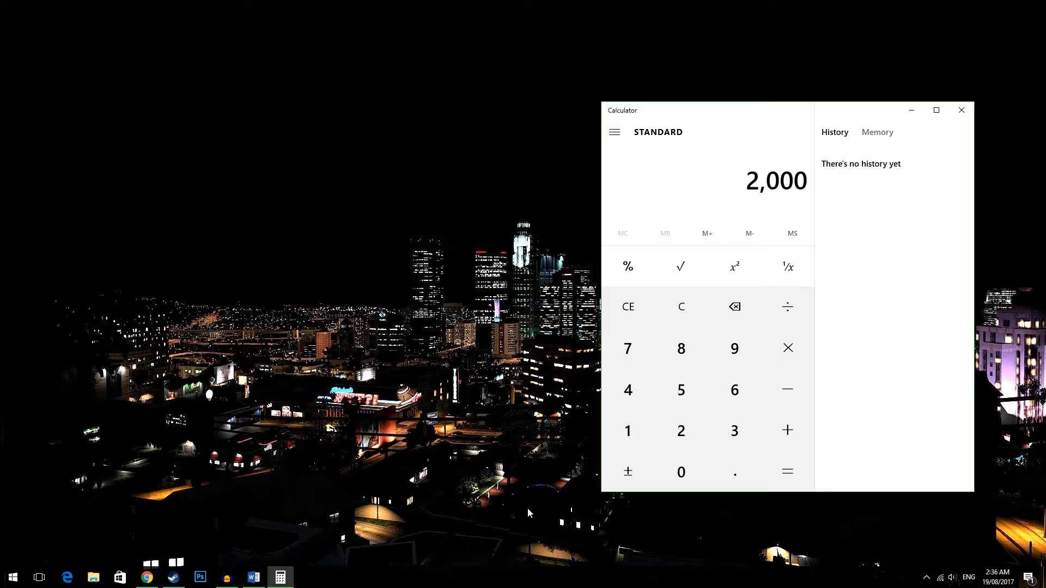
{"action": "left_click", "coordinate": [787, 349]}
{"action": "type", "text": "1,920"}
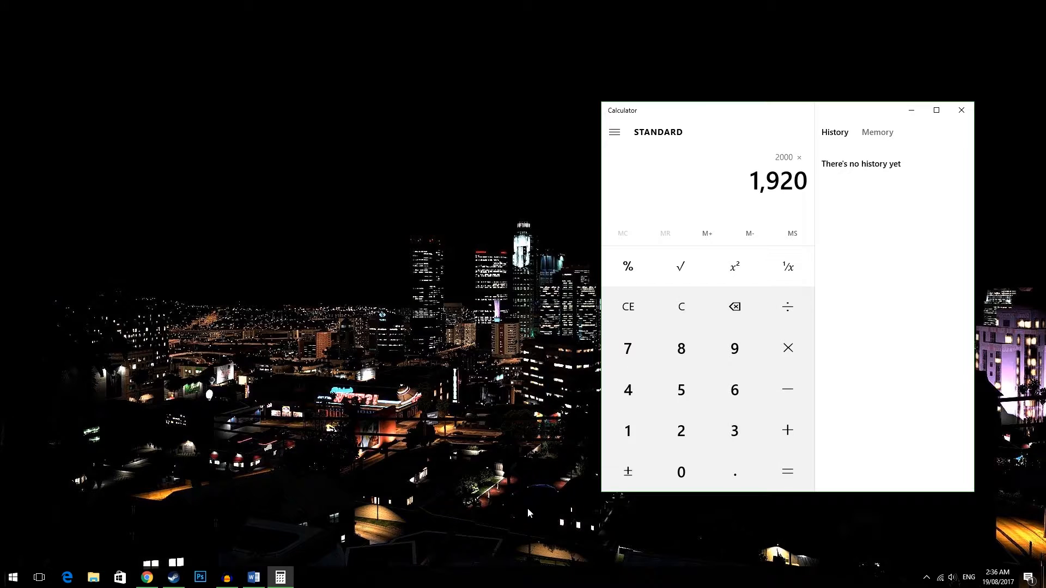
{"action": "left_click", "coordinate": [786, 472]}
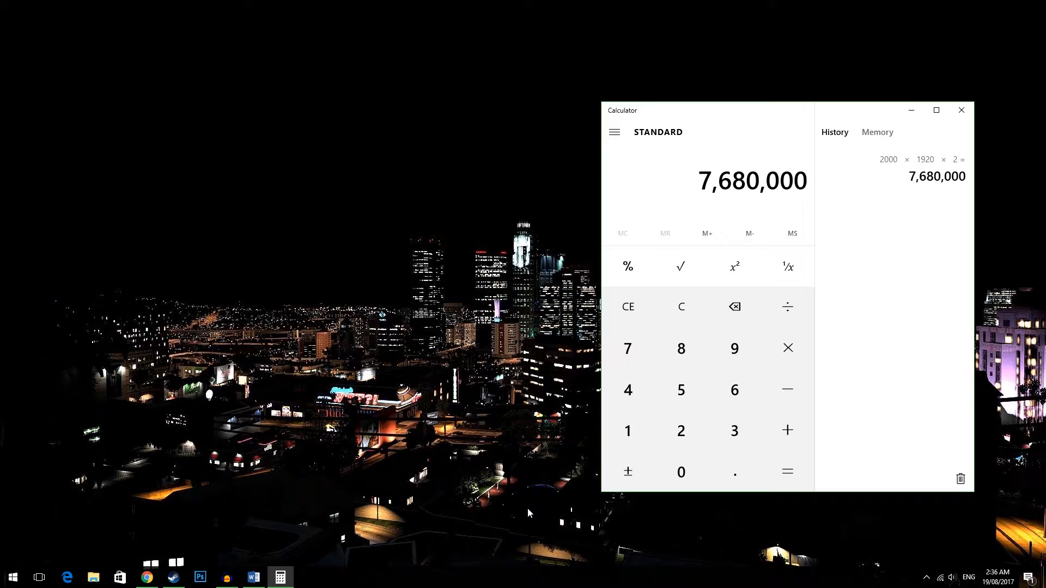
{"action": "left_click", "coordinate": [786, 306]}
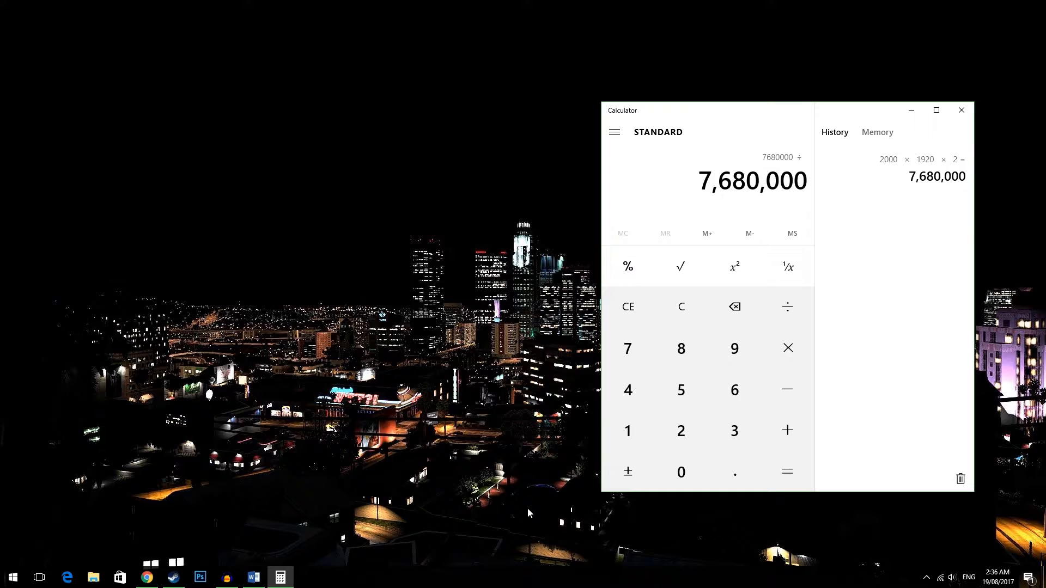
{"action": "left_click", "coordinate": [681, 430]}
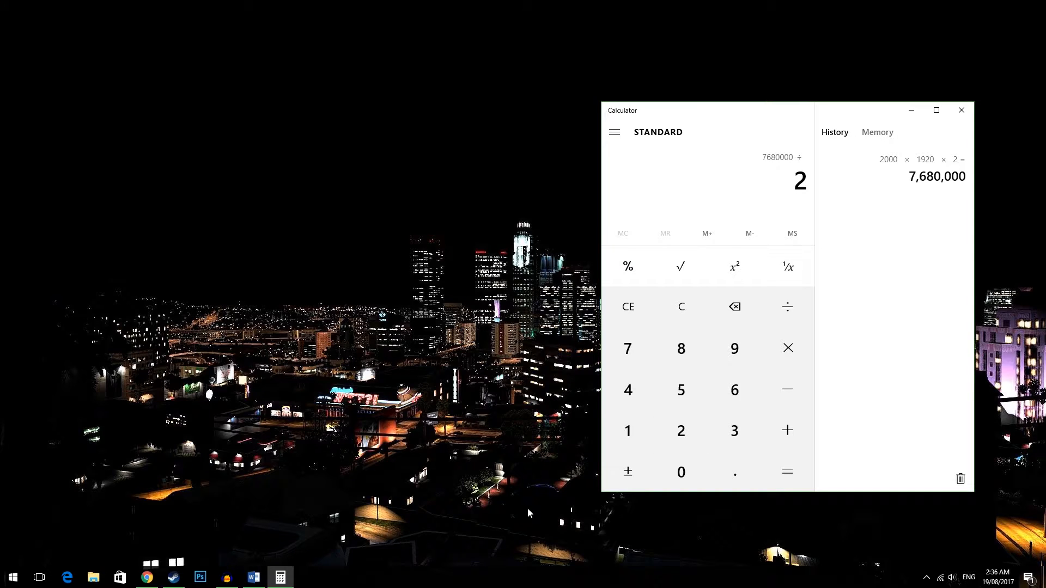
{"action": "left_click", "coordinate": [787, 472]}
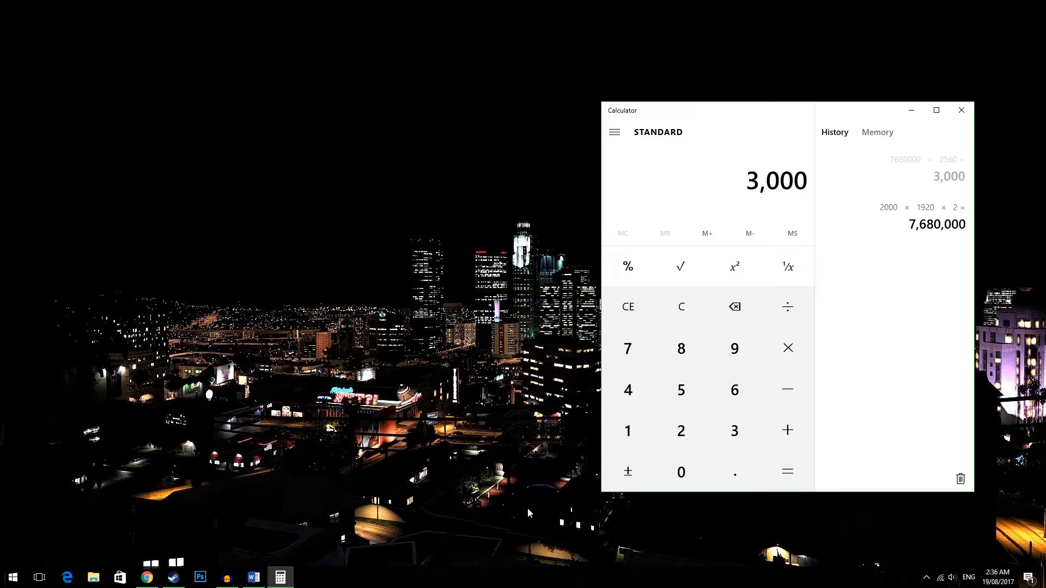
{"action": "left_click", "coordinate": [787, 472]}
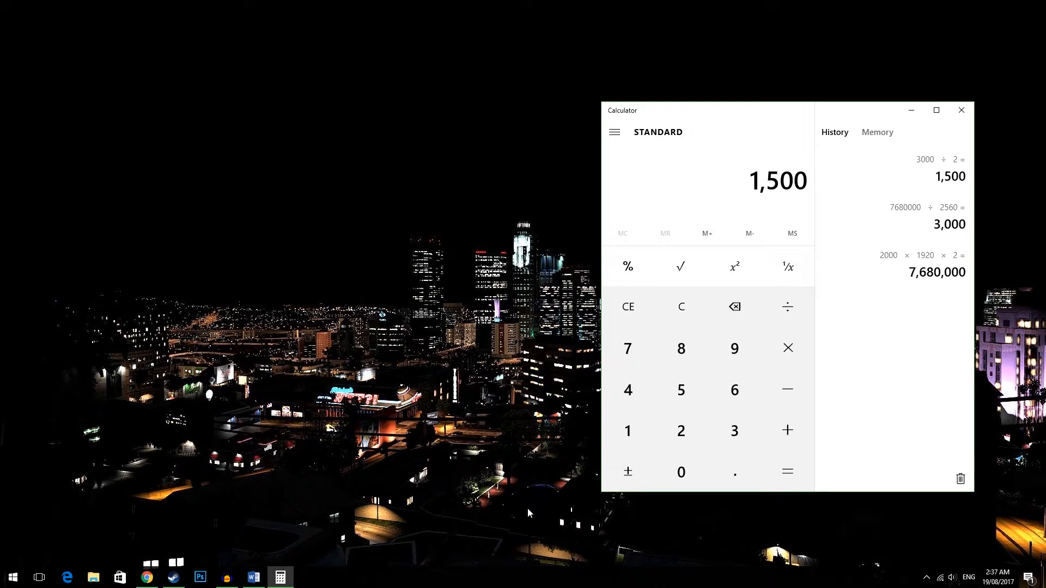
{"action": "left_click", "coordinate": [961, 110]}
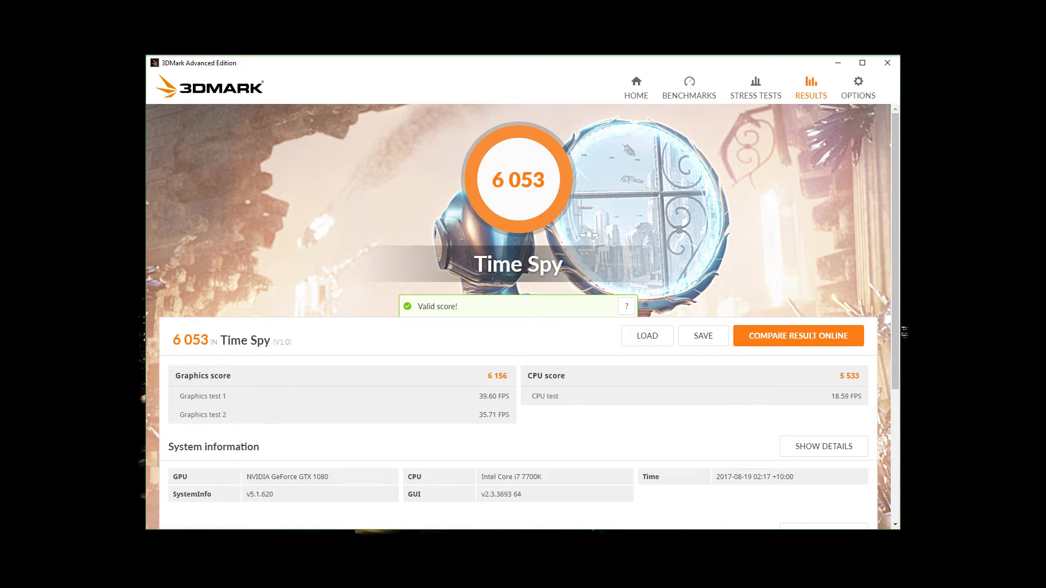
Step: Bring up the online 3dmark.com comparison showing a GTX 1070 Time Spy score of 6,069
{"action": "left_click", "coordinate": [797, 336]}
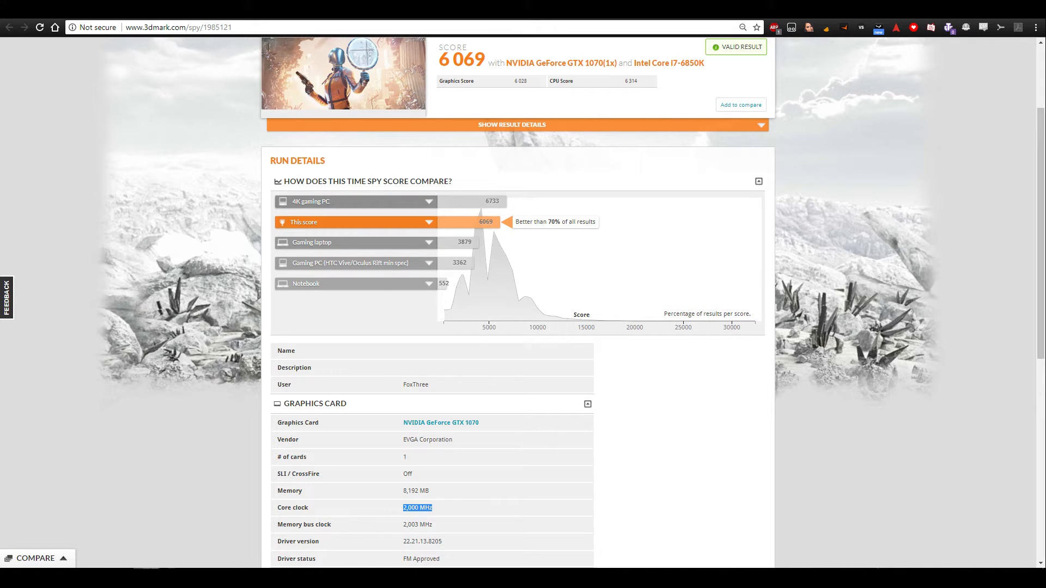
{"action": "scroll", "scroll_direction": "down", "scroll_amount": 3}
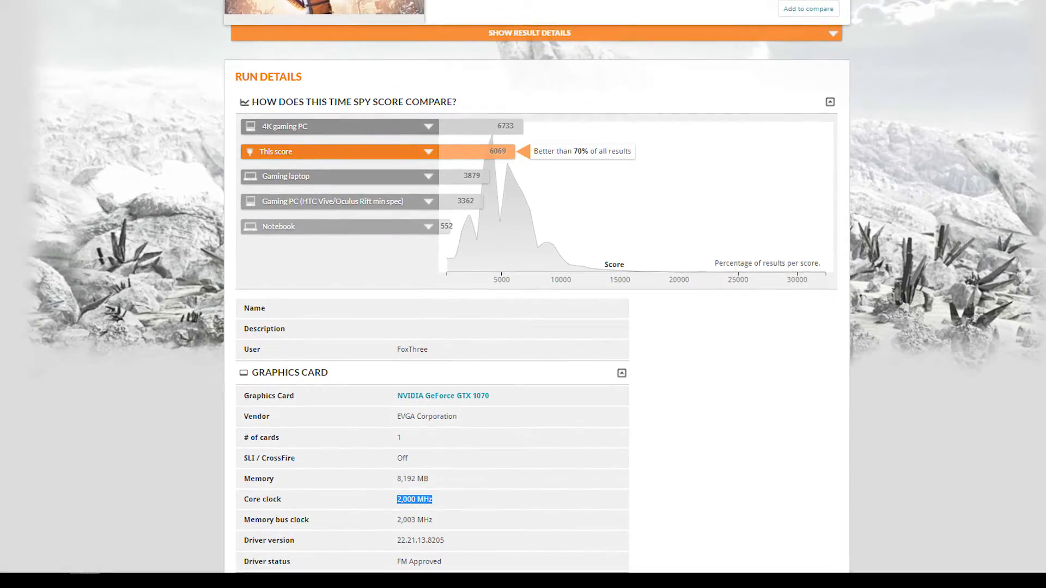
{"action": "scroll", "scroll_direction": "down", "scroll_amount": 3}
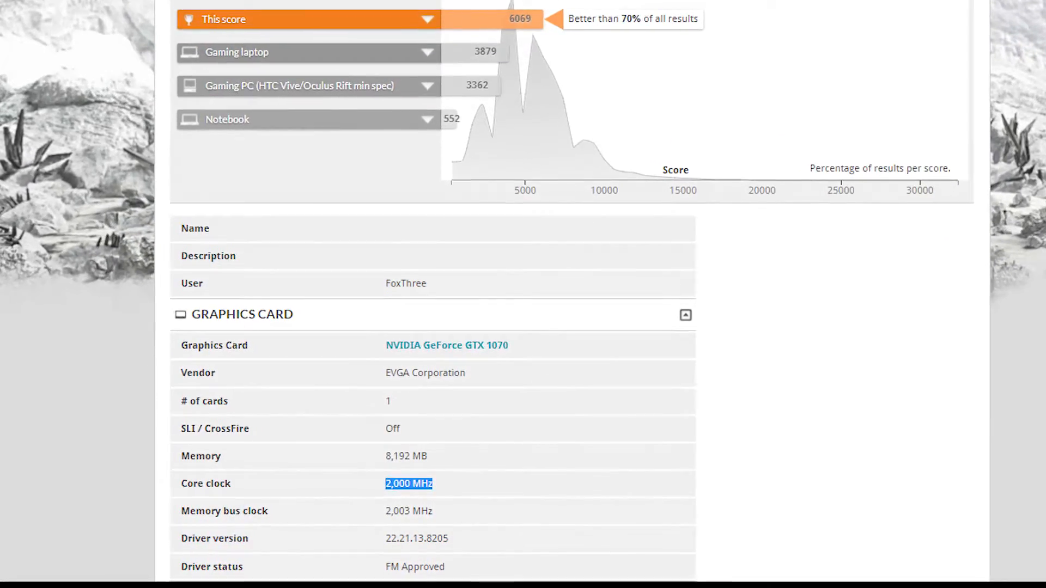
{"action": "scroll", "scroll_direction": "down", "scroll_amount": 3}
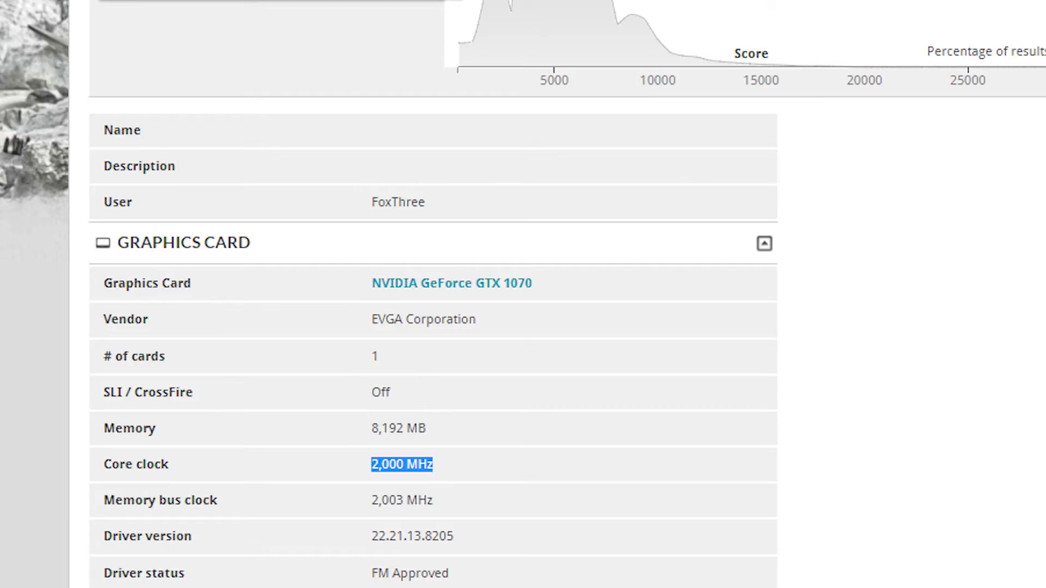
{"action": "scroll", "scroll_direction": "up", "scroll_amount": 3}
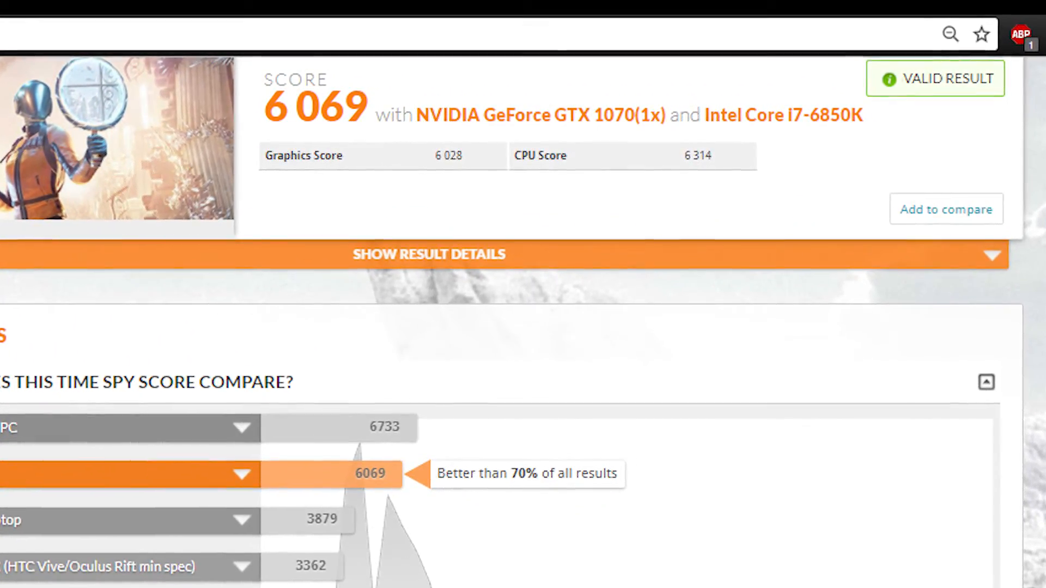
{"action": "scroll", "scroll_direction": "down", "scroll_amount": 3}
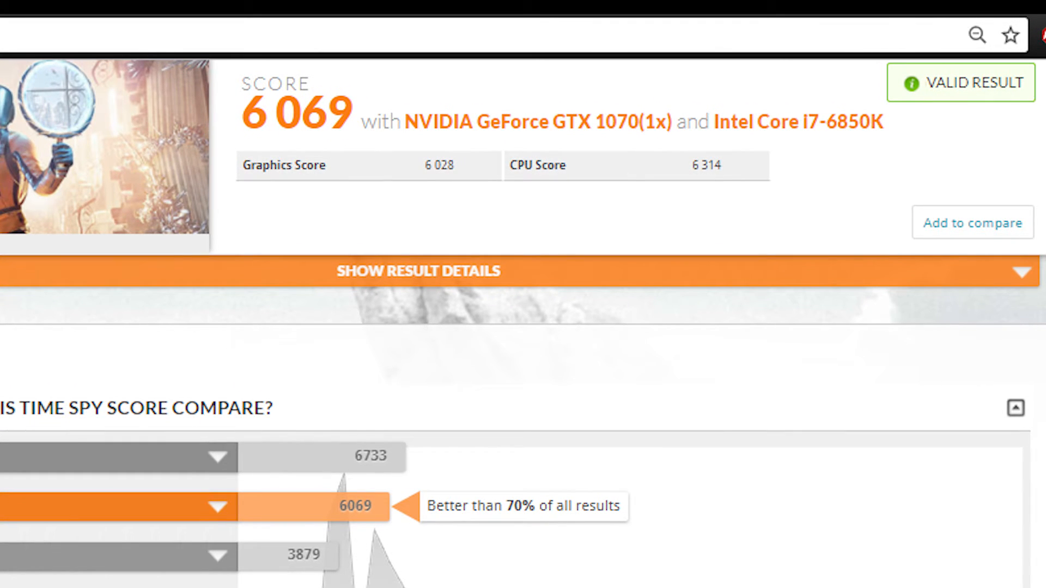